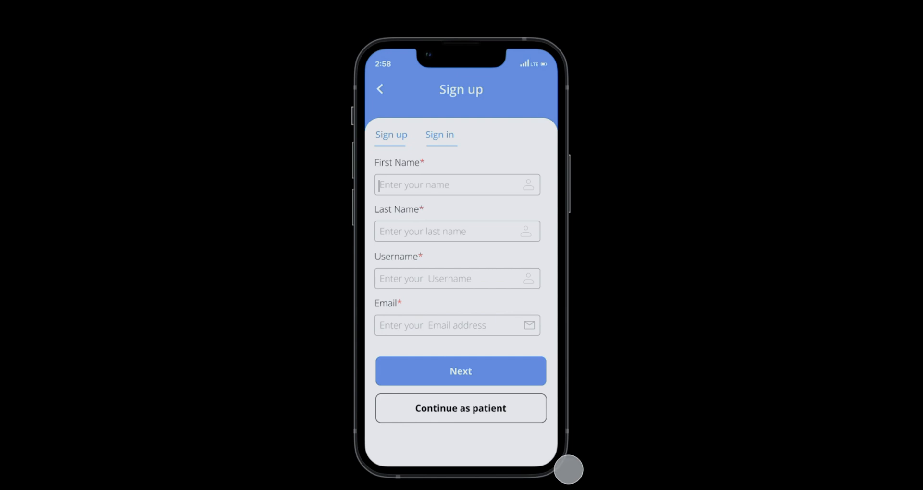
{"action": "mouse_move", "coordinate": [643, 337]}
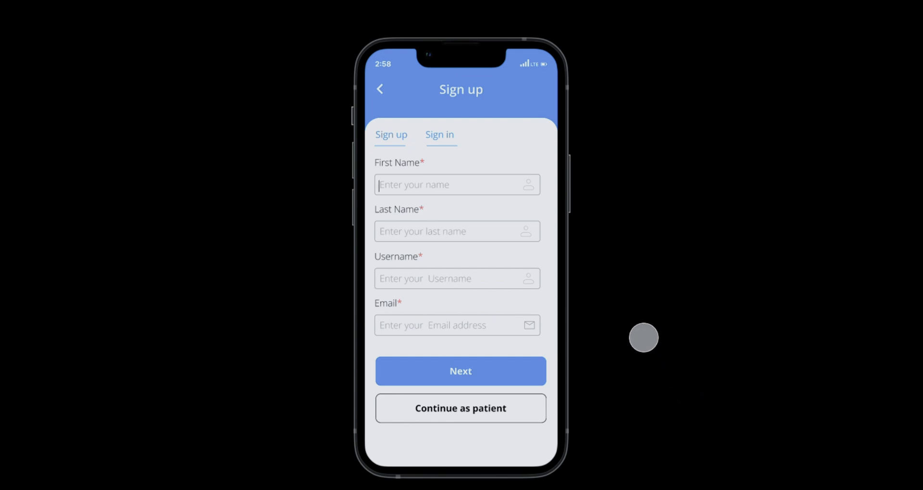
{"action": "mouse_move", "coordinate": [662, 382]}
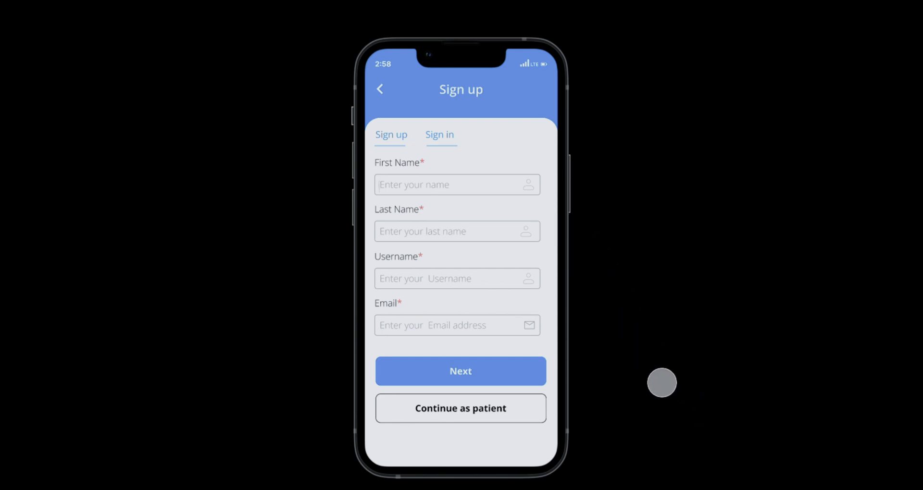